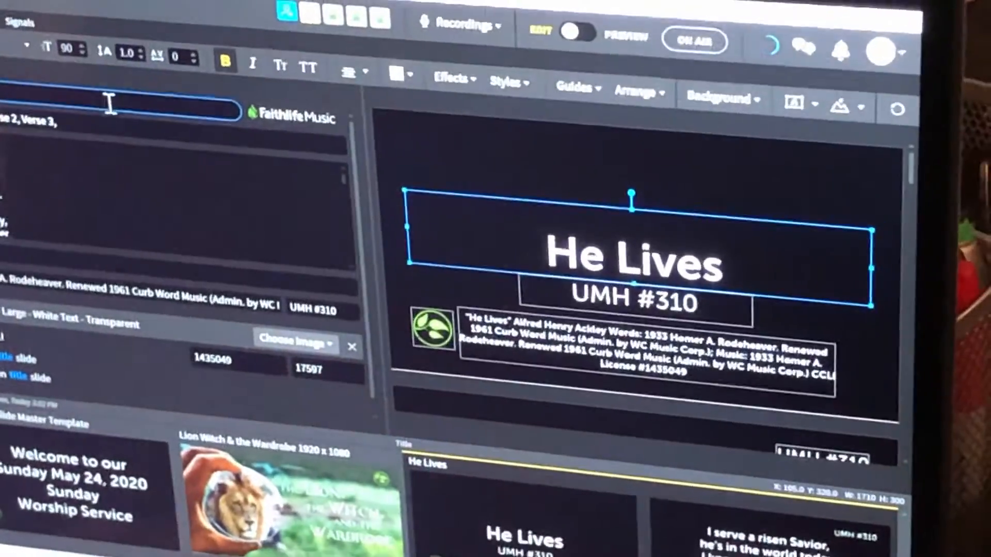
pyautogui.write('Rock of A')
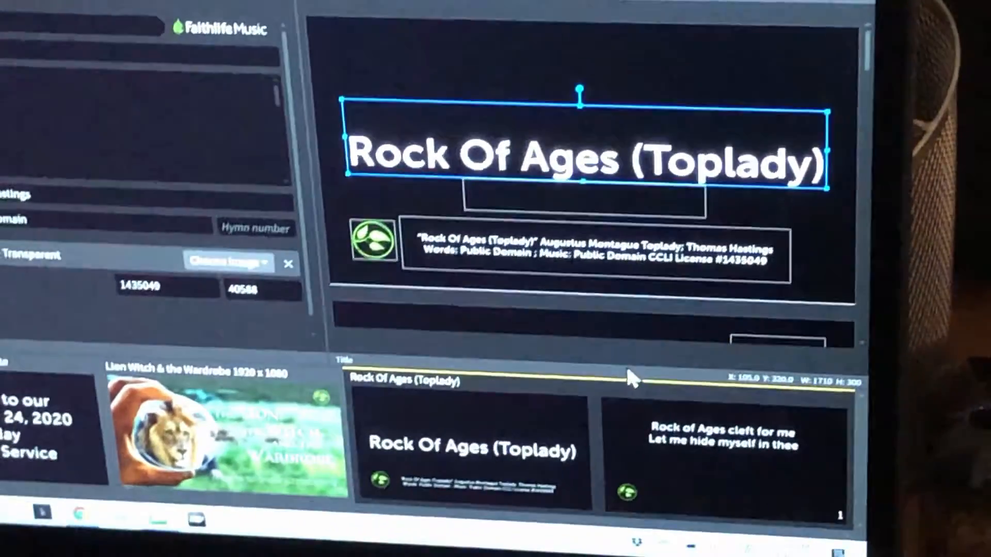
pyautogui.scroll(-3)
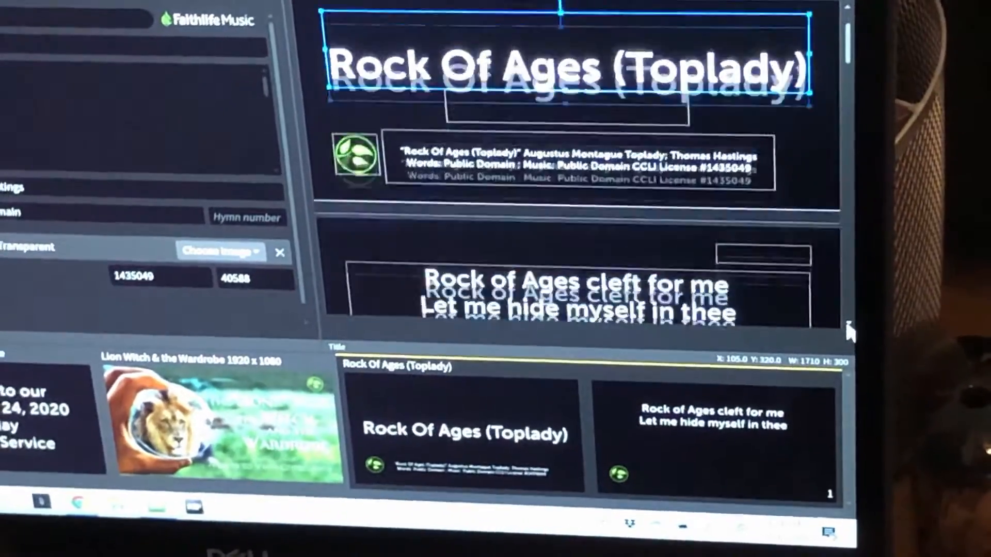